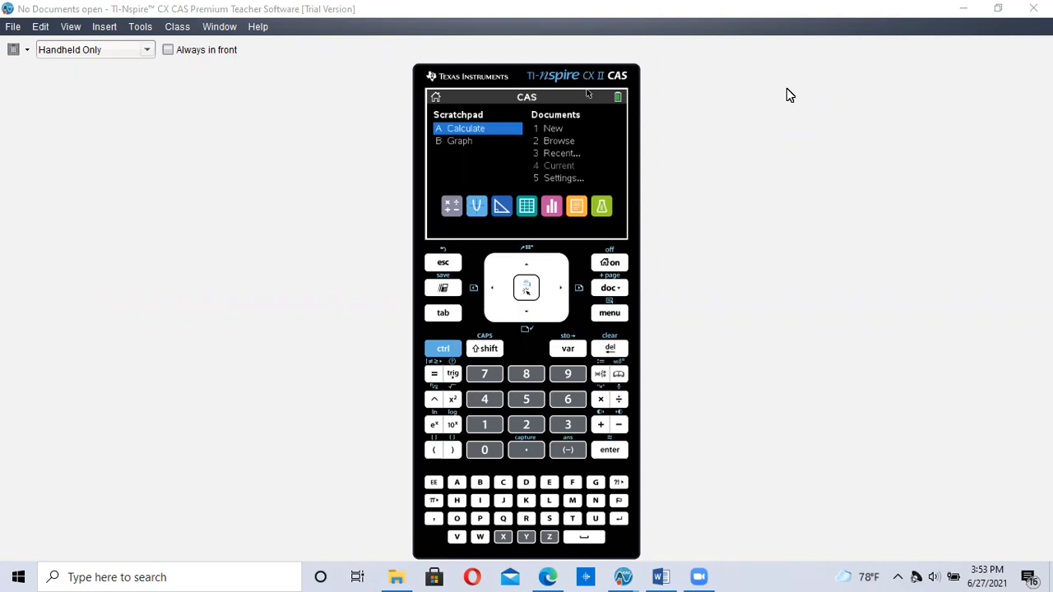
mouse_move(780, 178)
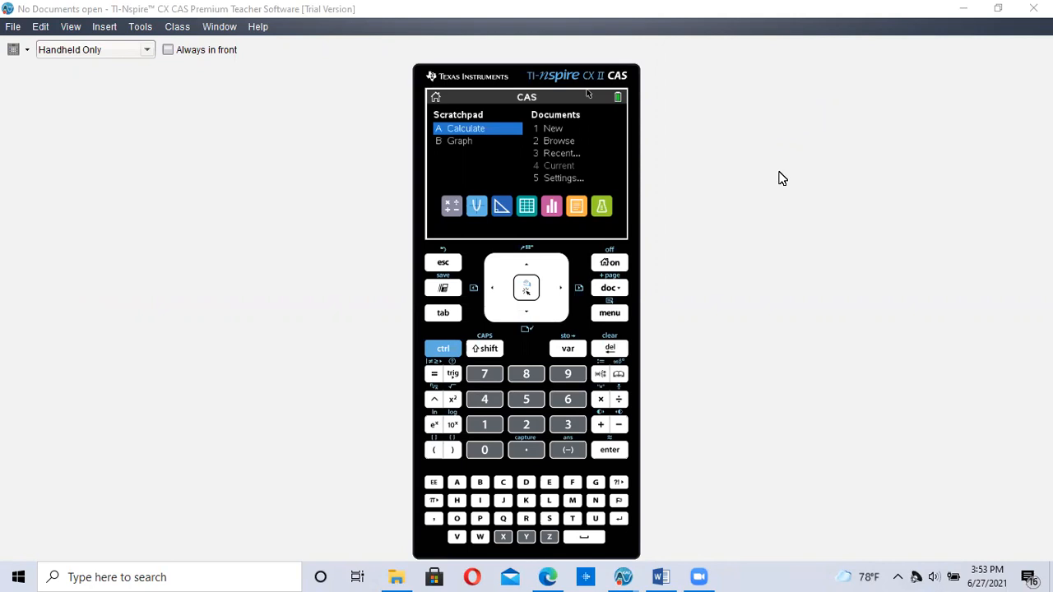
mouse_move(780, 185)
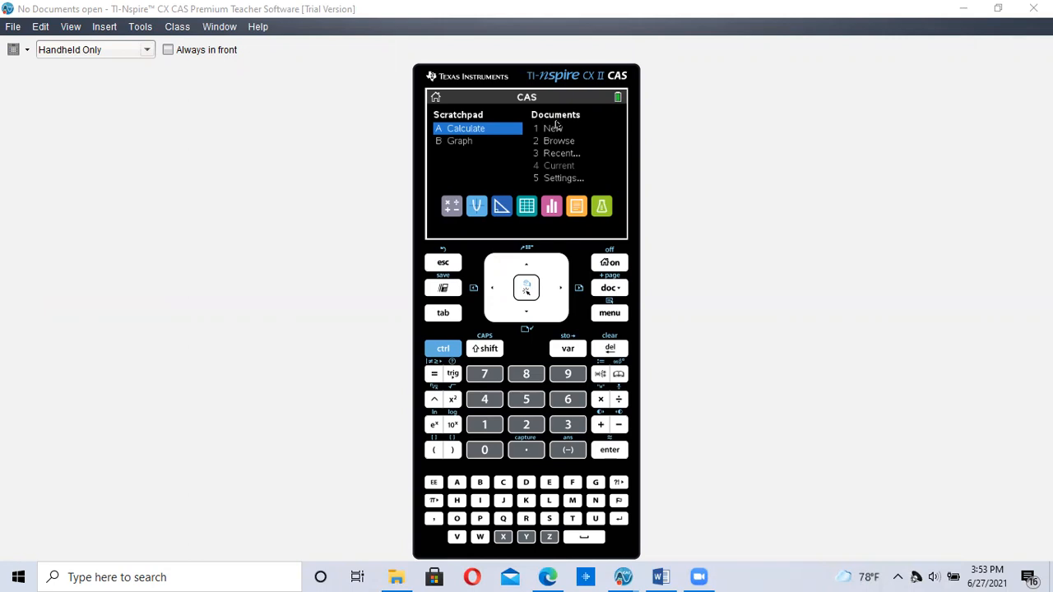
Create a new document with a blank Lists & Spreadsheet as its first page
left_click(553, 128)
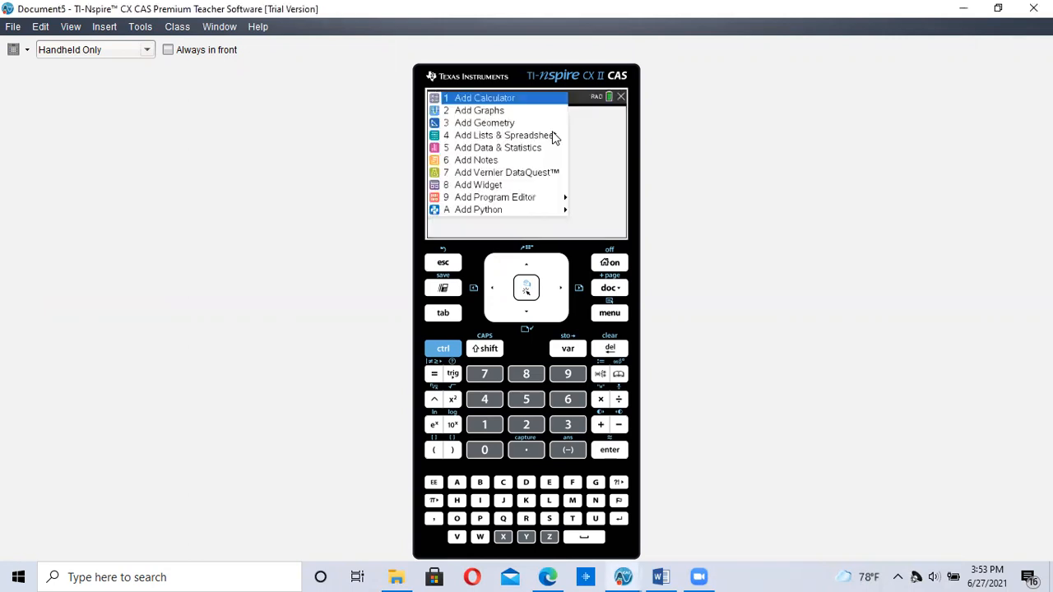
mouse_move(514, 148)
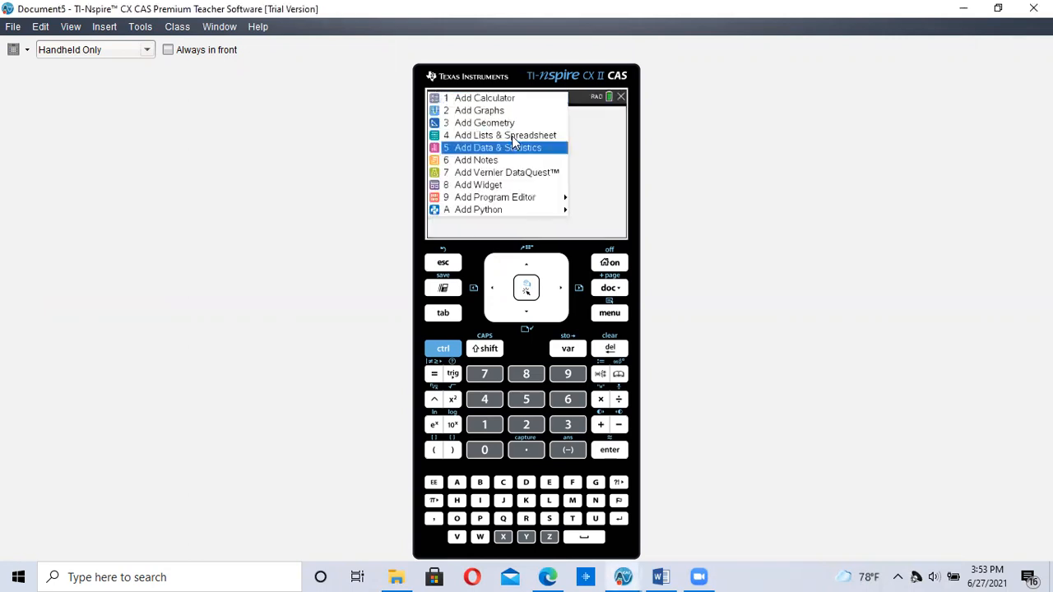
mouse_move(503, 135)
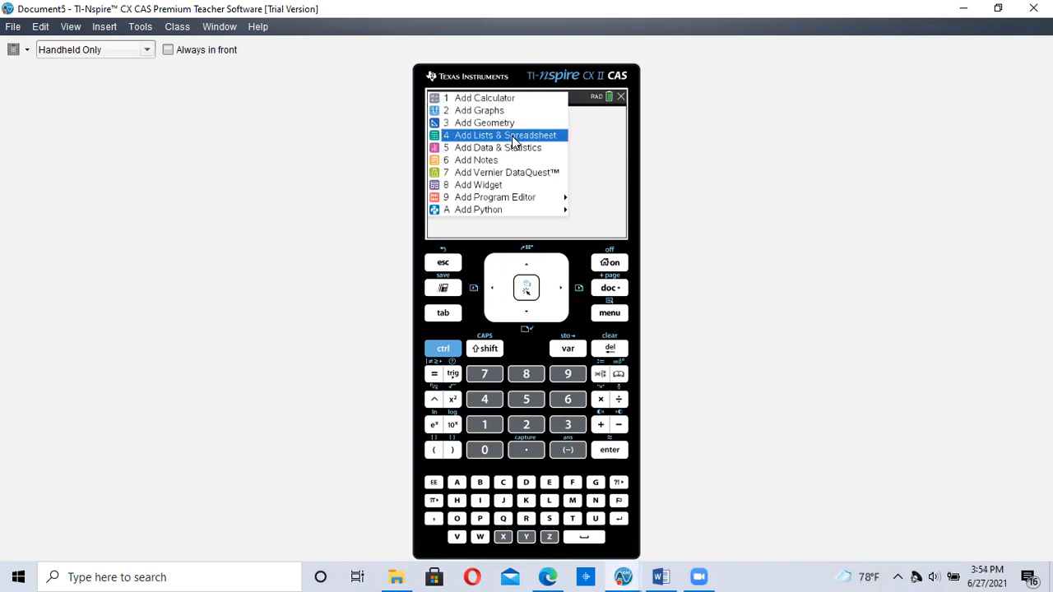
left_click(505, 135)
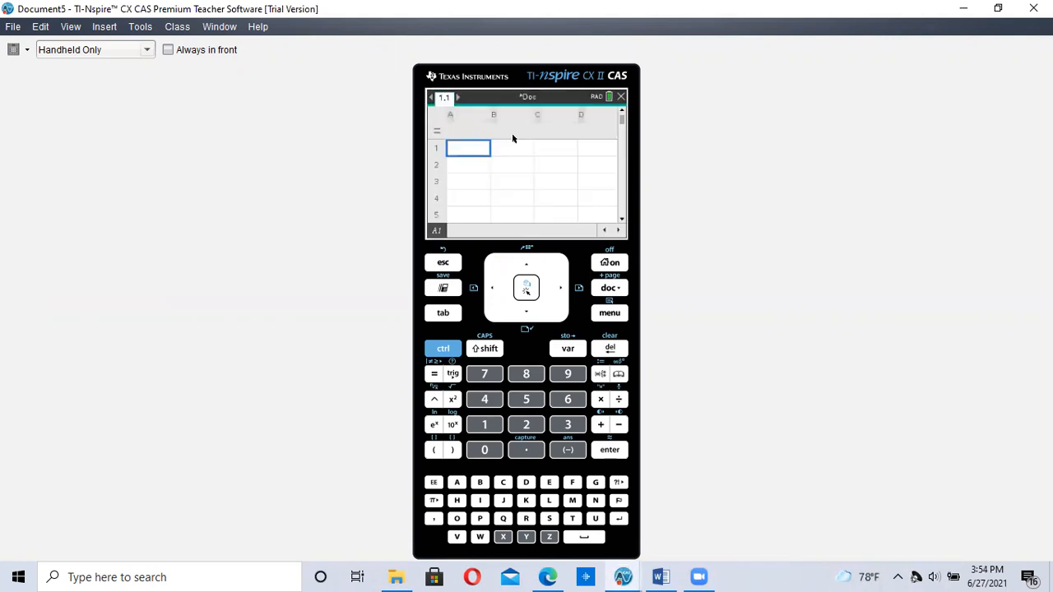
mouse_move(458, 116)
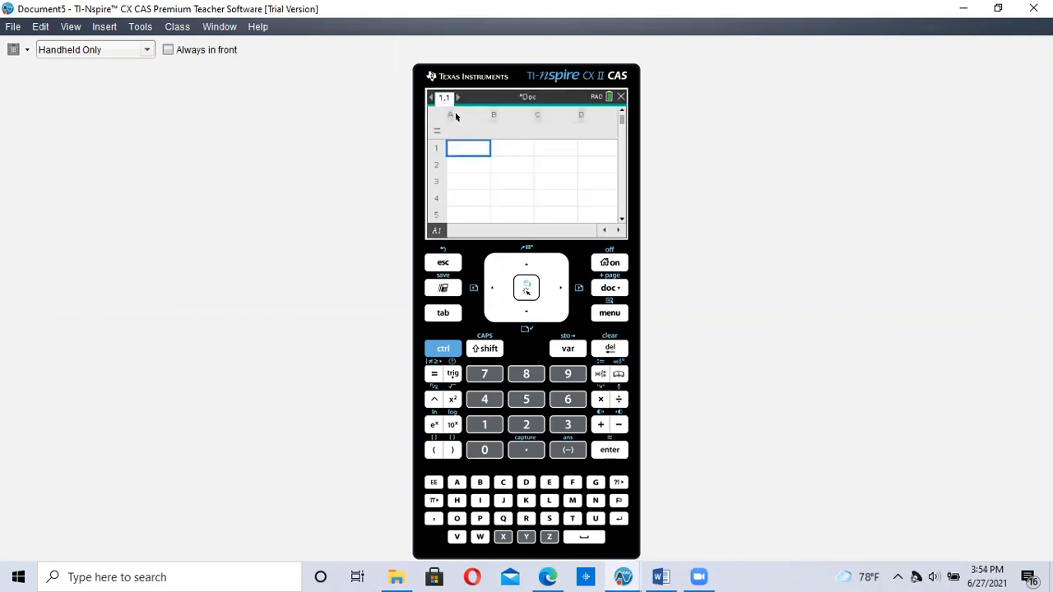
Name column A l1, dismissing the Syntax Error from the first invalid entry
left_click(451, 115)
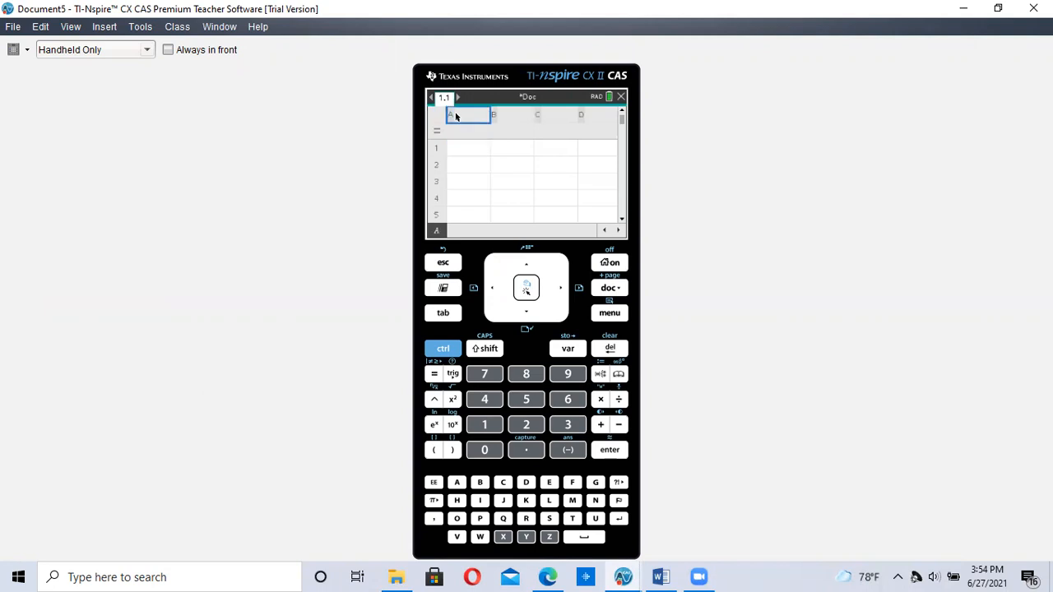
left_click(550, 500)
type("l1 x axis")
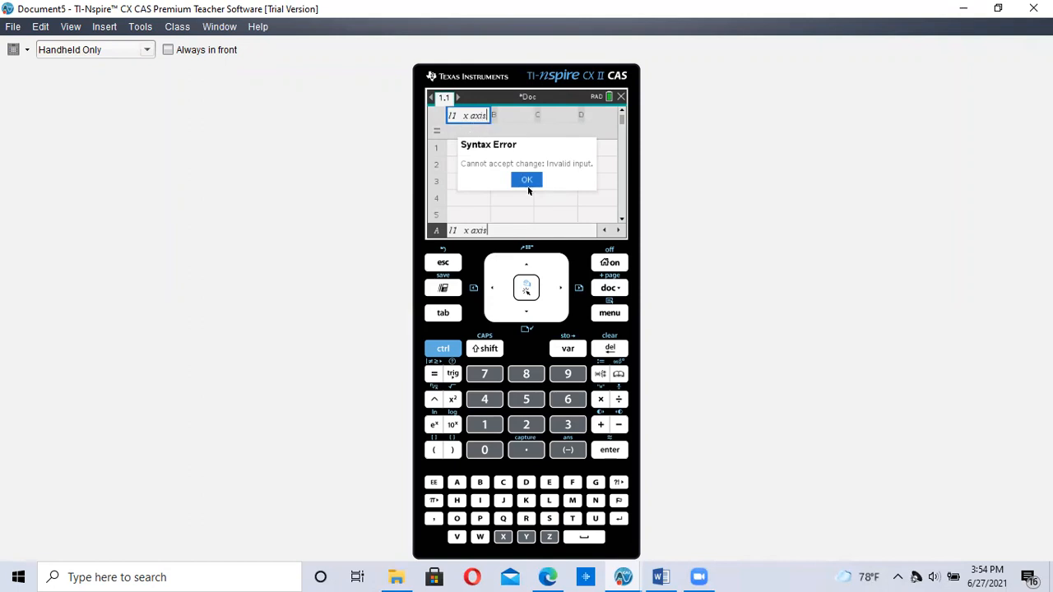
left_click(527, 179)
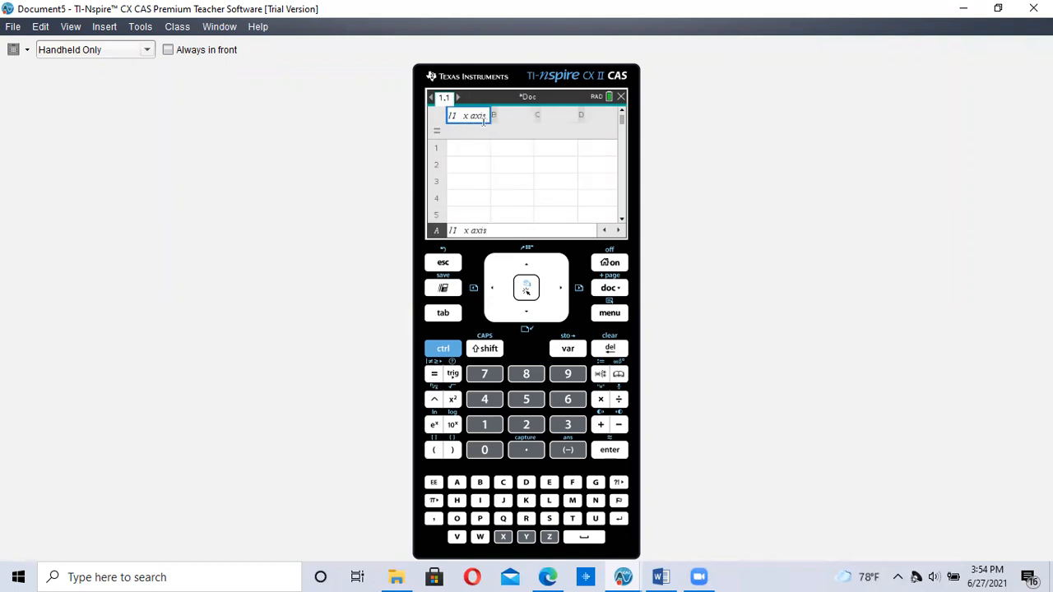
left_click(609, 349)
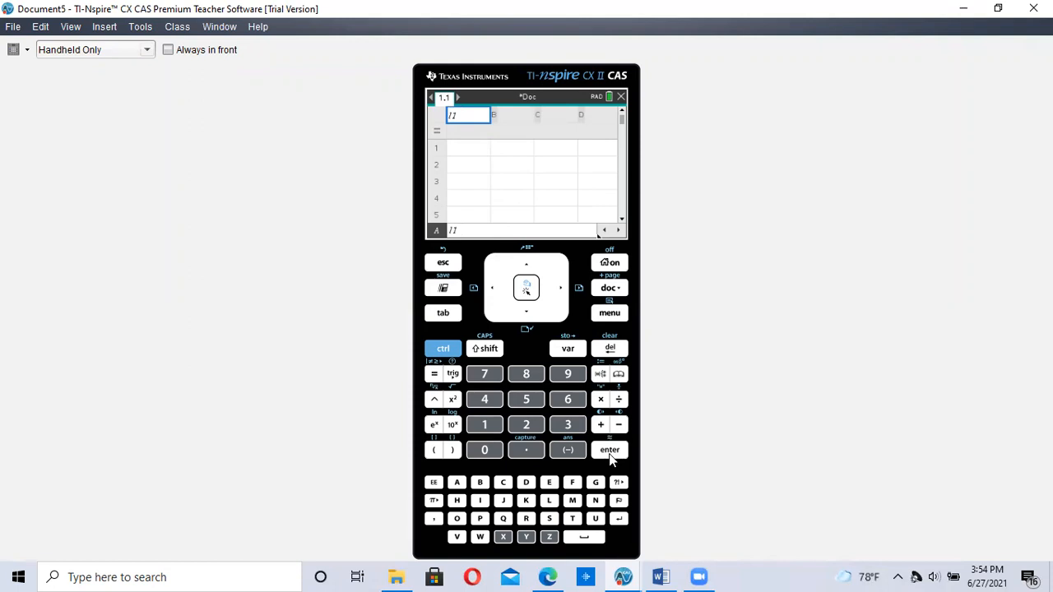
left_click(609, 450)
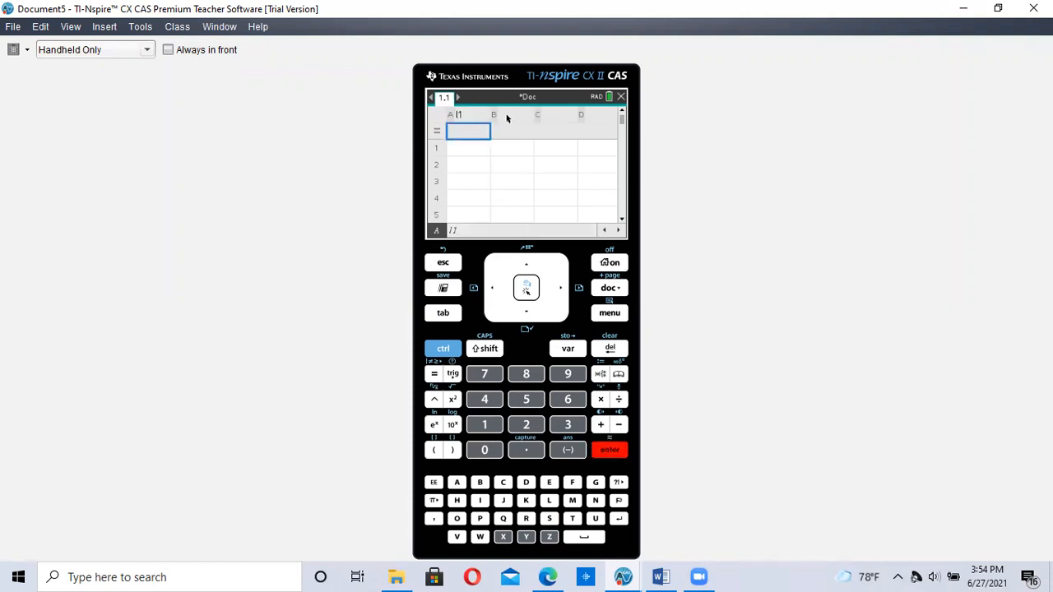
left_click(510, 115)
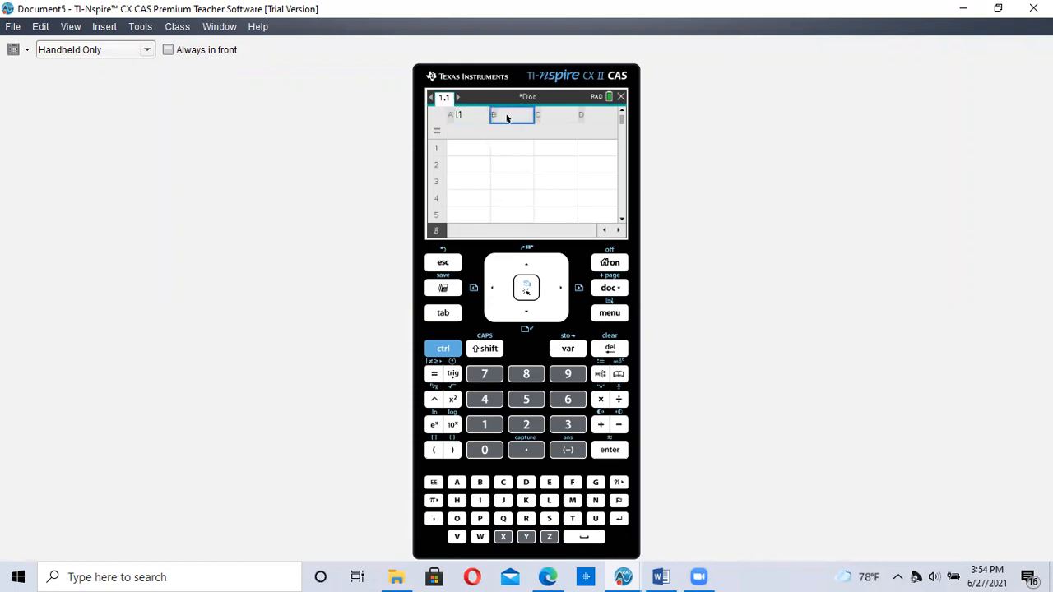
Name column B l2 and enter 6, 2, 15, 9, 12 under l1 and 82, 96, 43, 74, 58 under l2
left_click(527, 424)
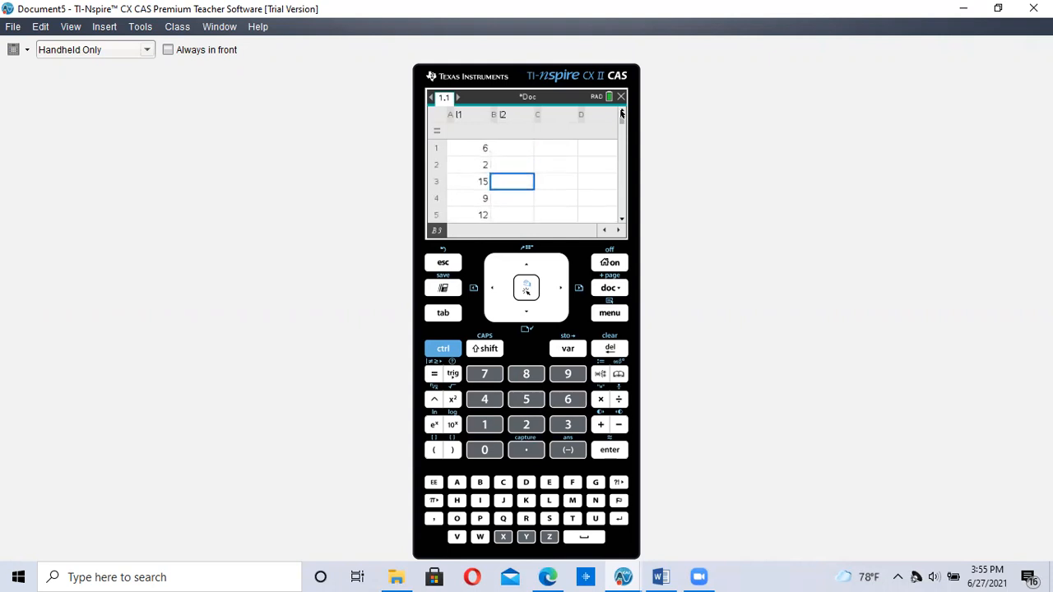
left_click(512, 148)
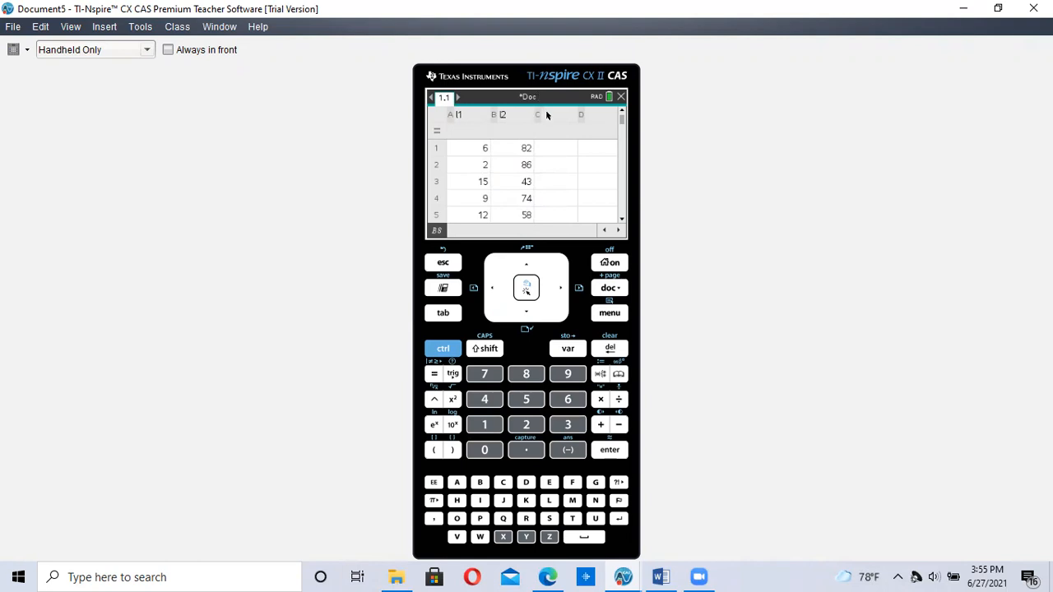
mouse_move(550, 240)
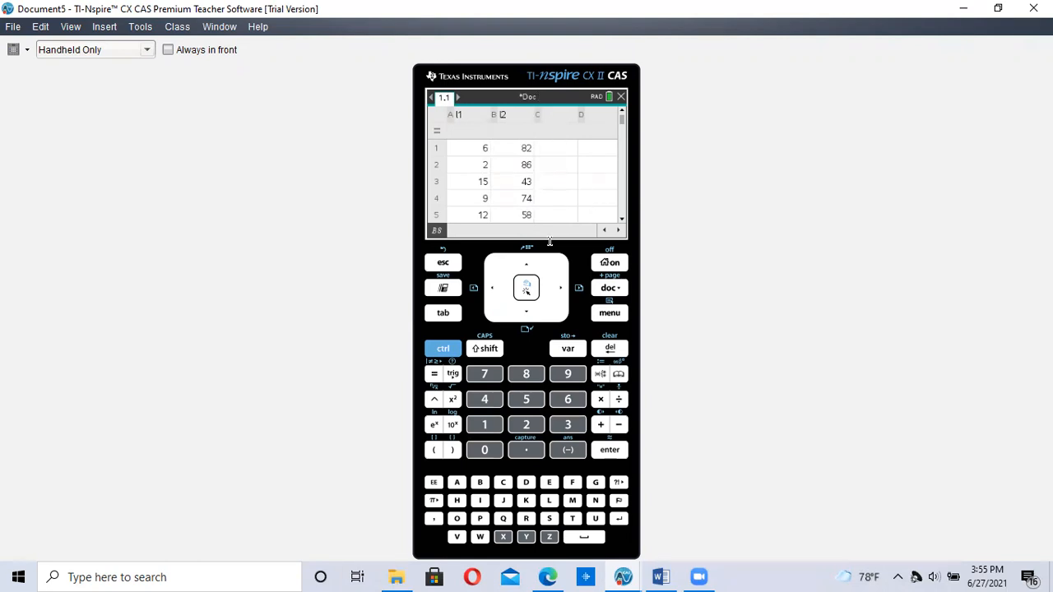
mouse_move(469, 293)
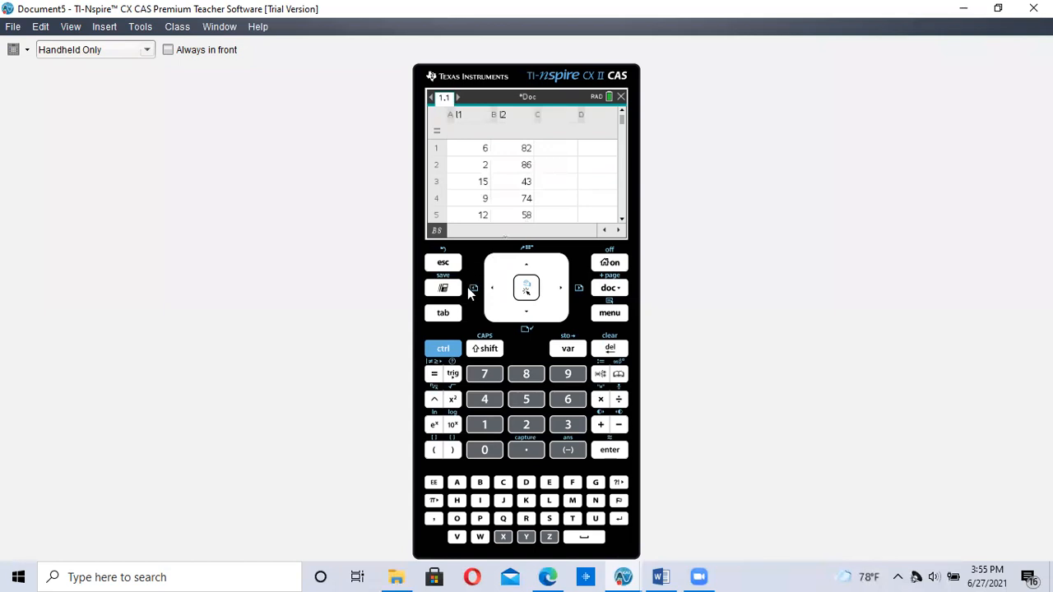
mouse_move(497, 208)
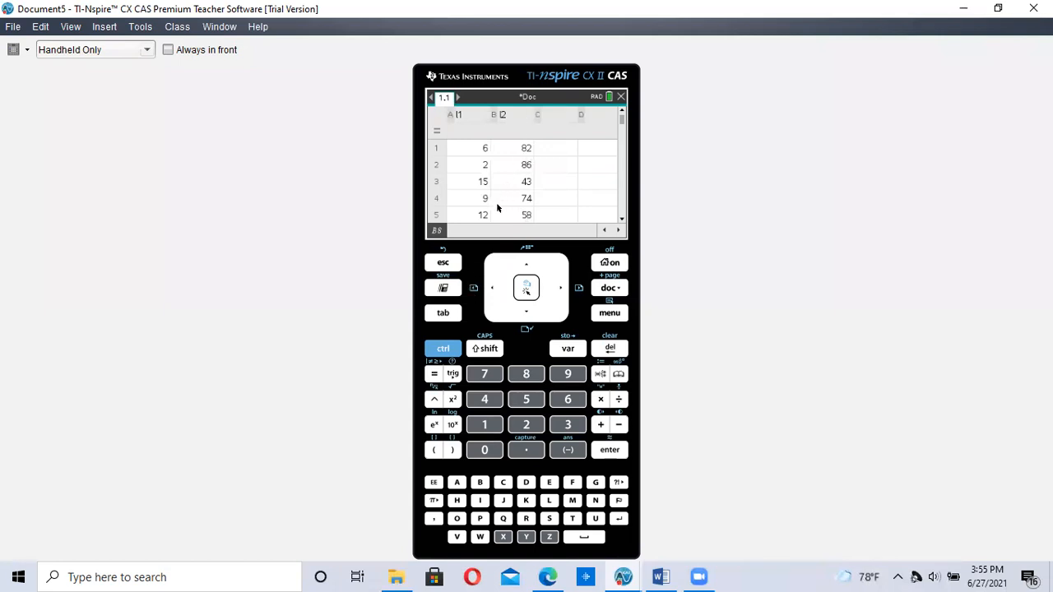
mouse_move(550, 204)
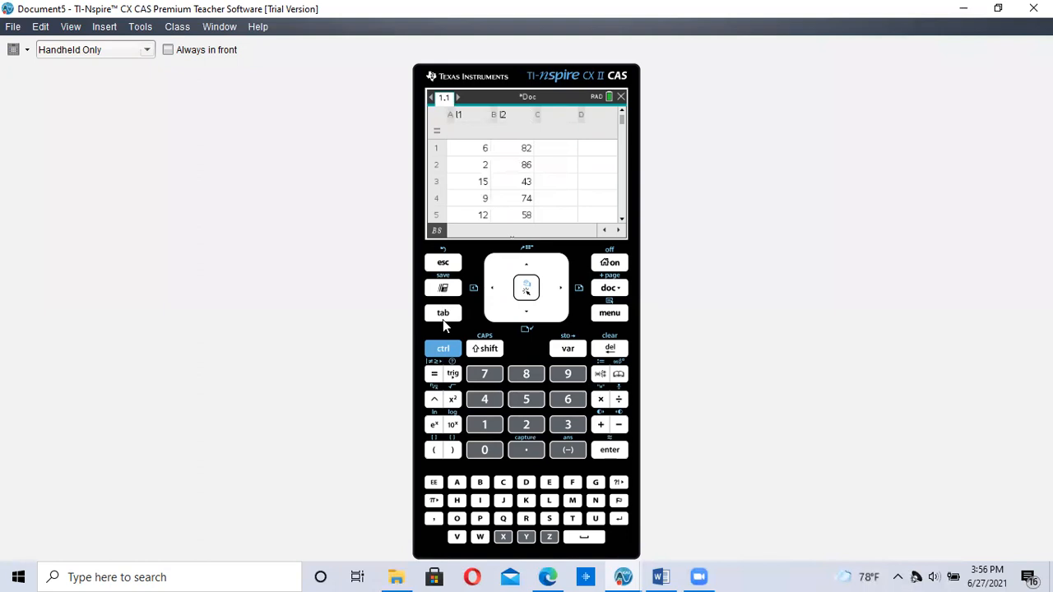
Save the document under the file name 'data 2.4'
left_click(443, 349)
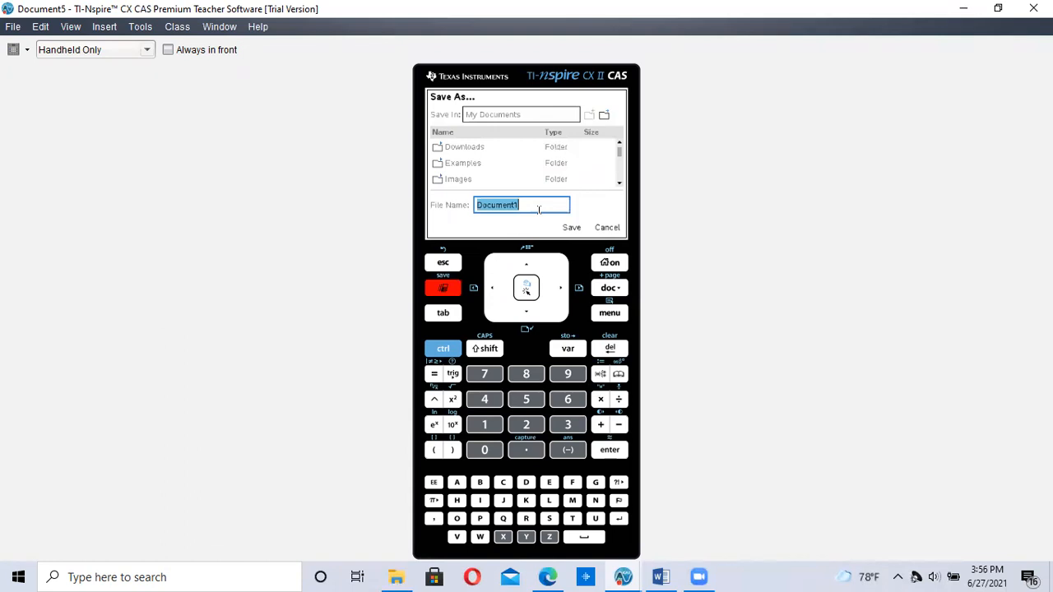
type("data")
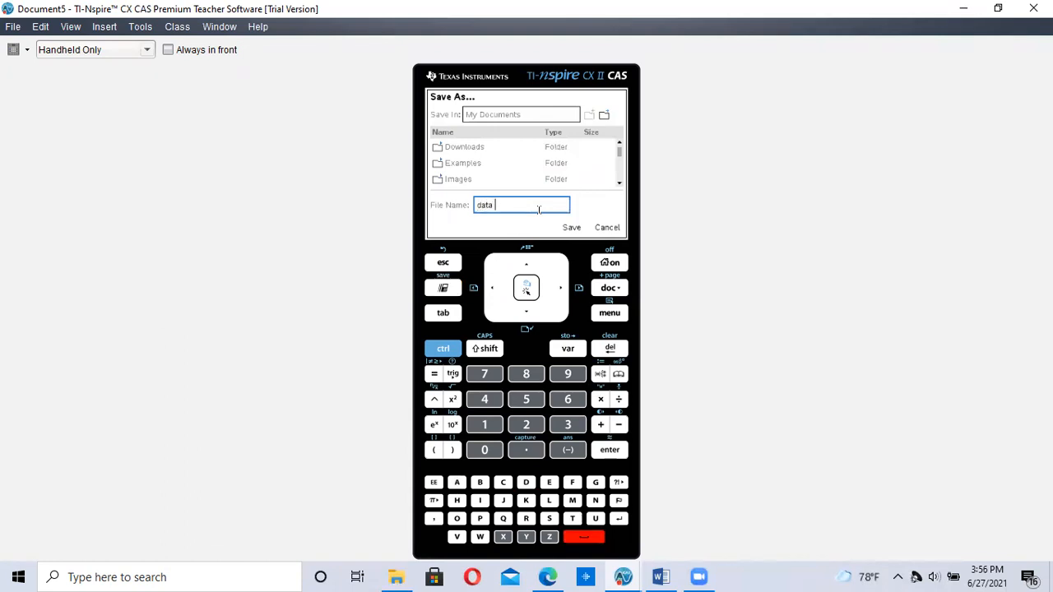
left_click(484, 400)
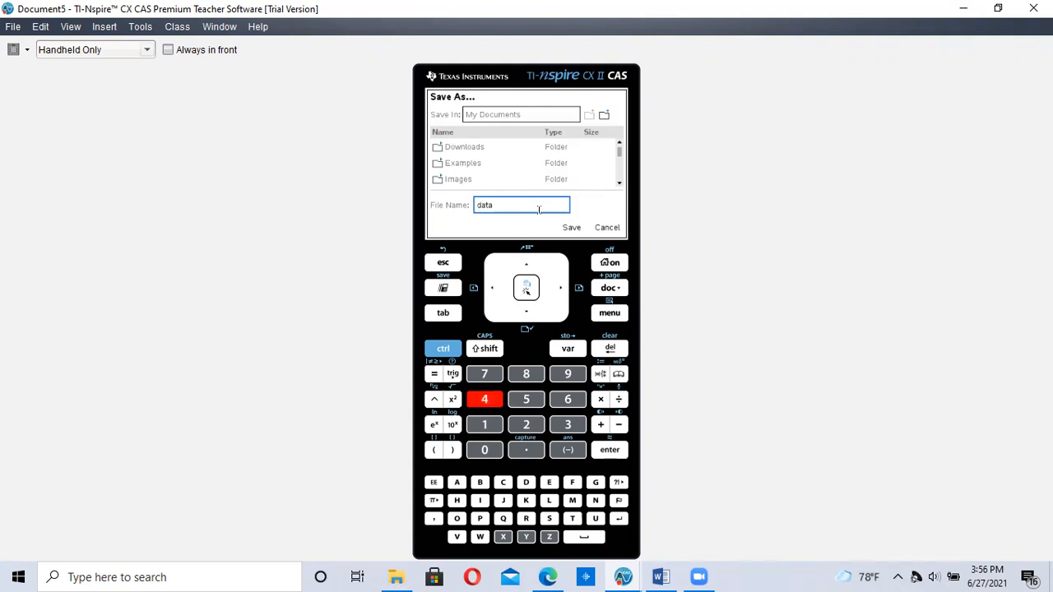
type("2.4")
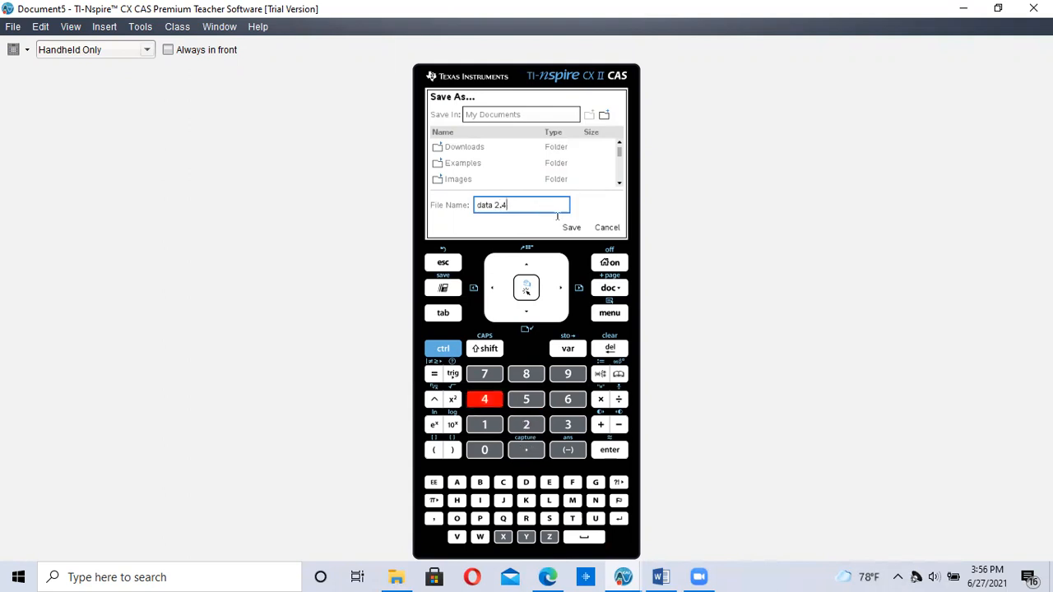
mouse_move(589, 276)
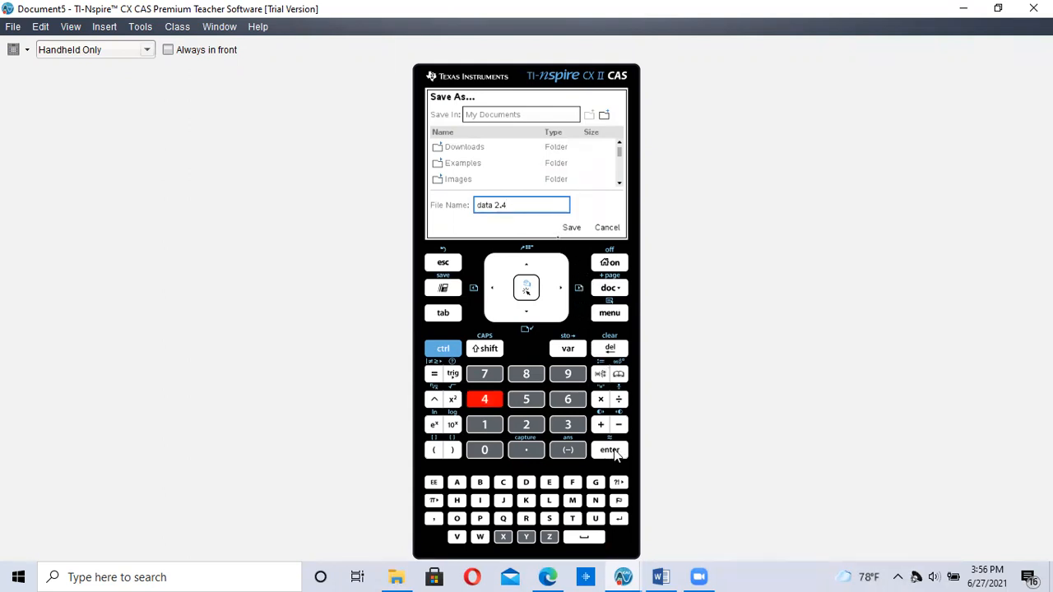
left_click(571, 227)
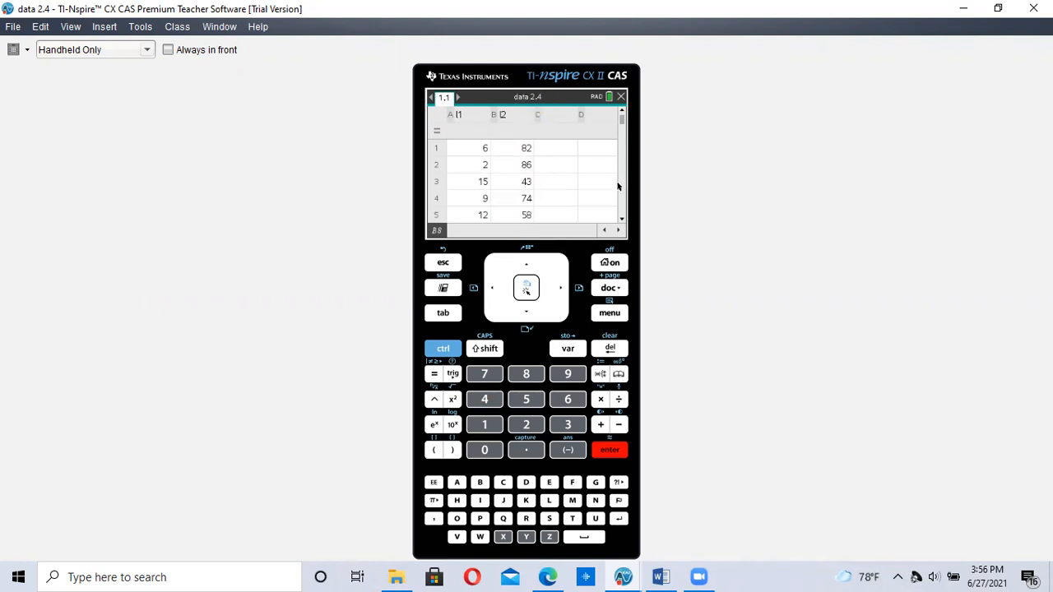
mouse_move(583, 197)
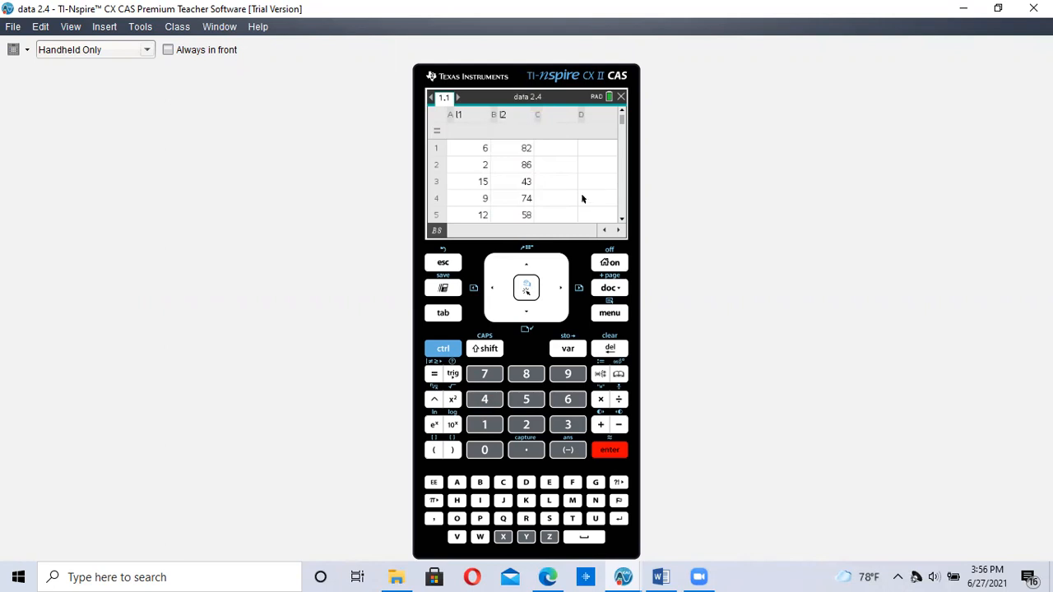
mouse_move(622, 290)
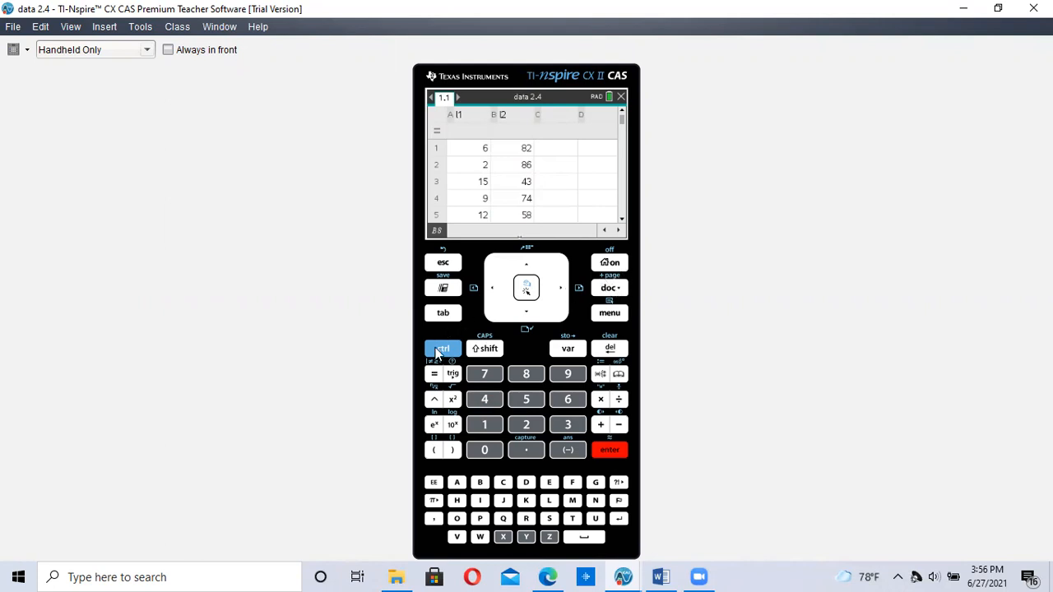
mouse_move(622, 277)
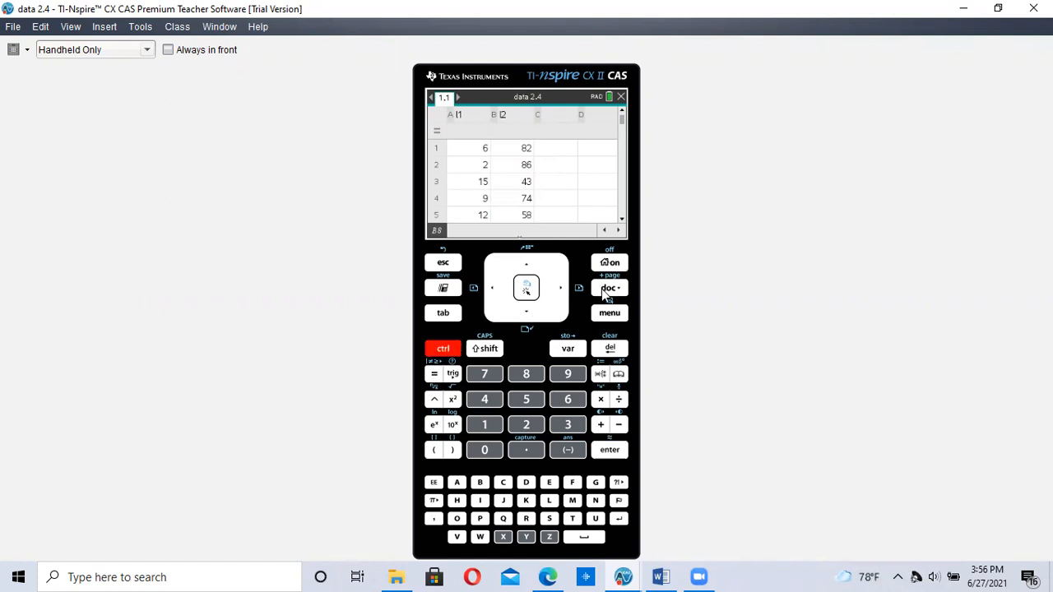
Insert a Data & Statistics page plotting l2 against l1
left_click(609, 288)
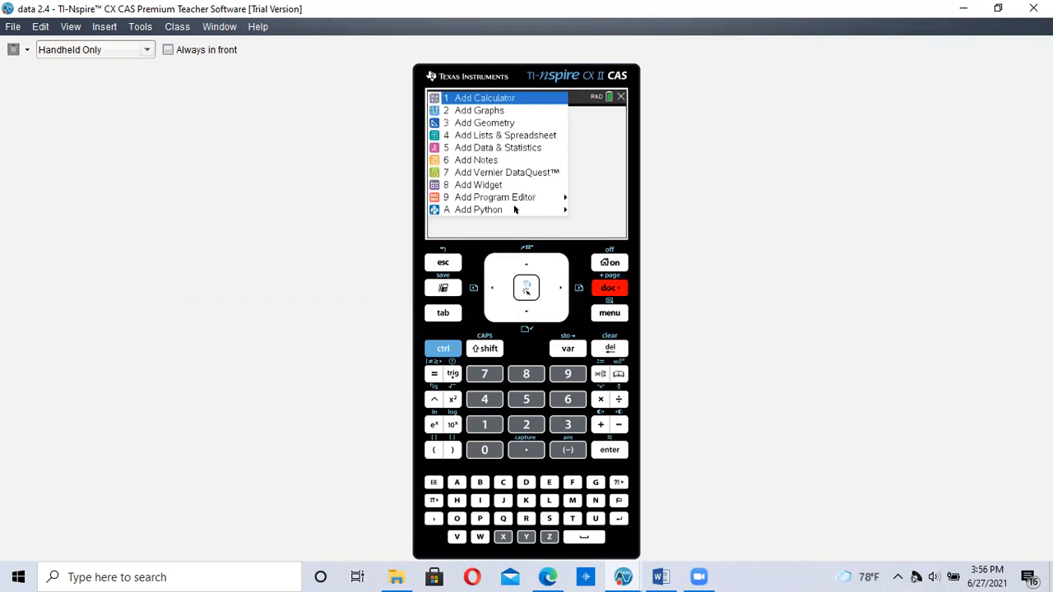
mouse_move(497, 148)
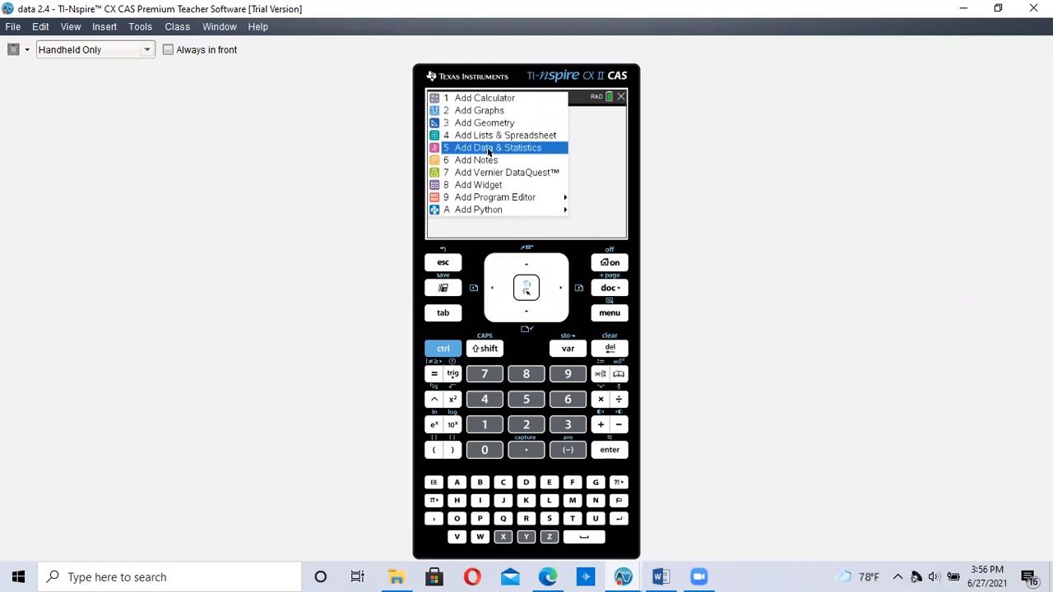
left_click(497, 148)
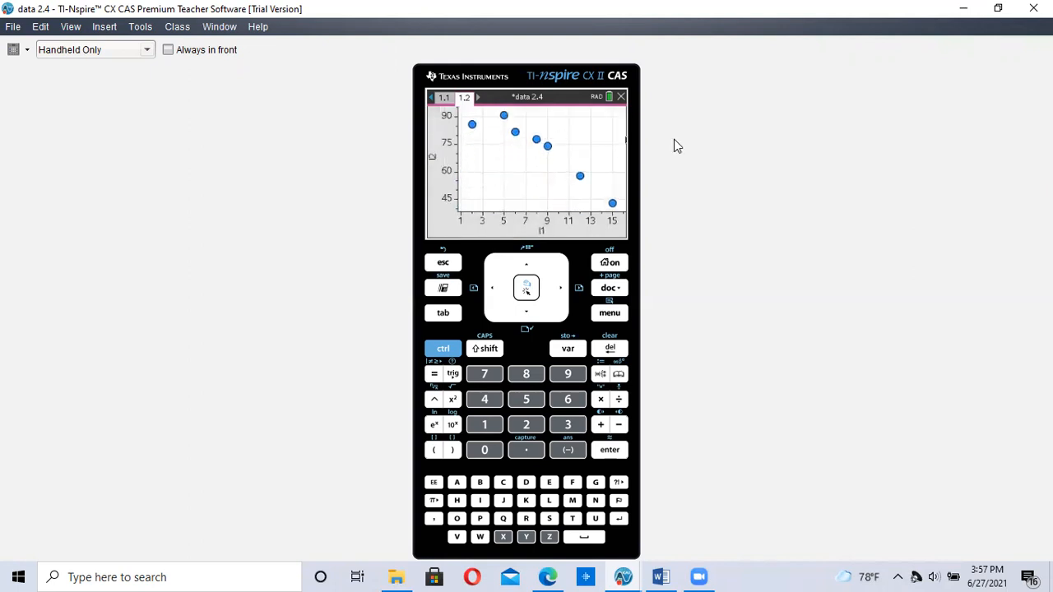
mouse_move(718, 196)
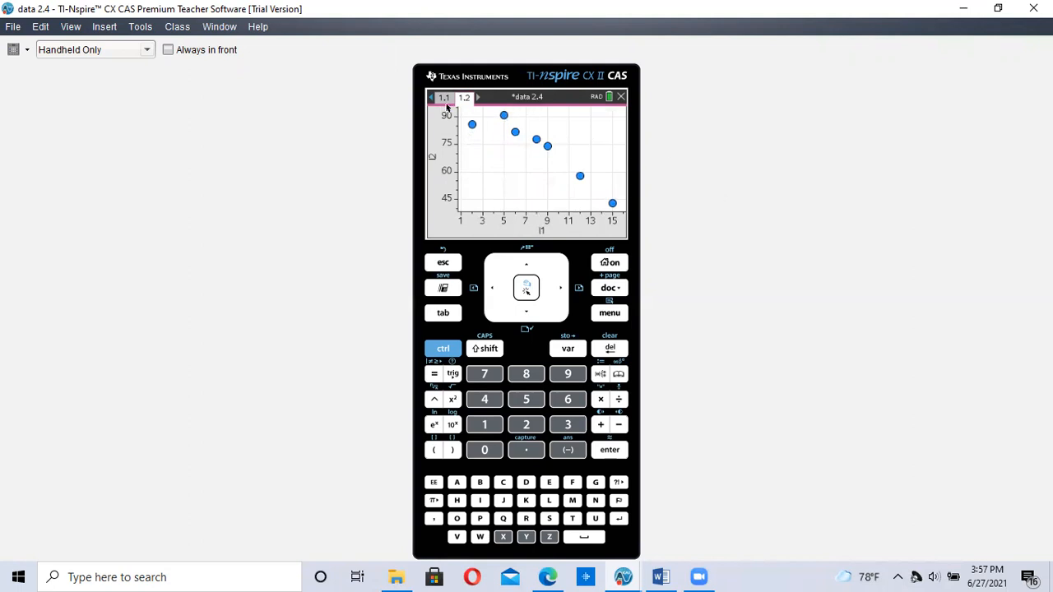
Return to spreadsheet page 1.1 and insert a third page into the document
left_click(444, 97)
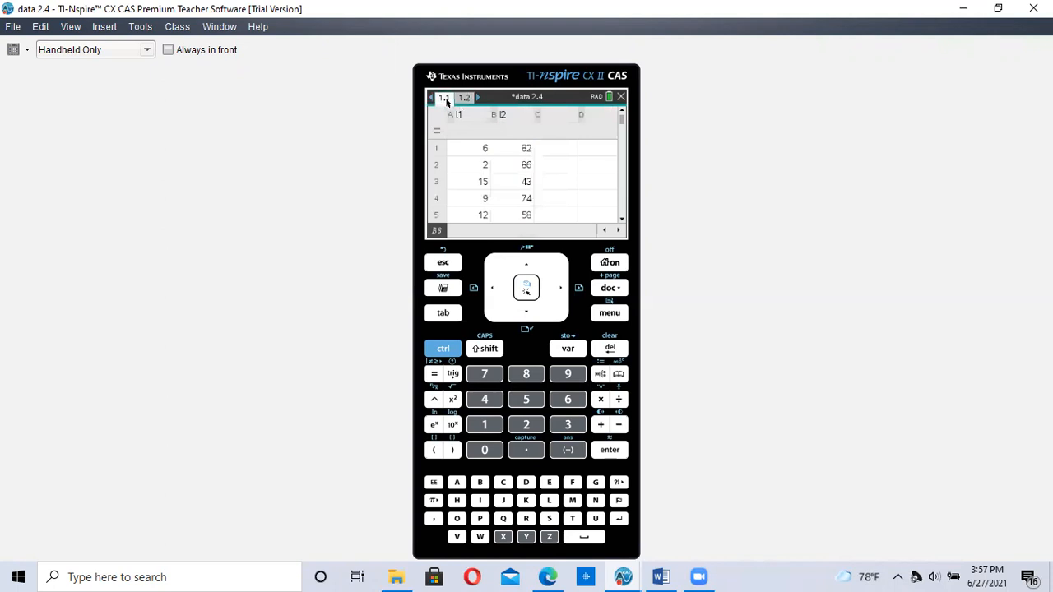
mouse_move(448, 368)
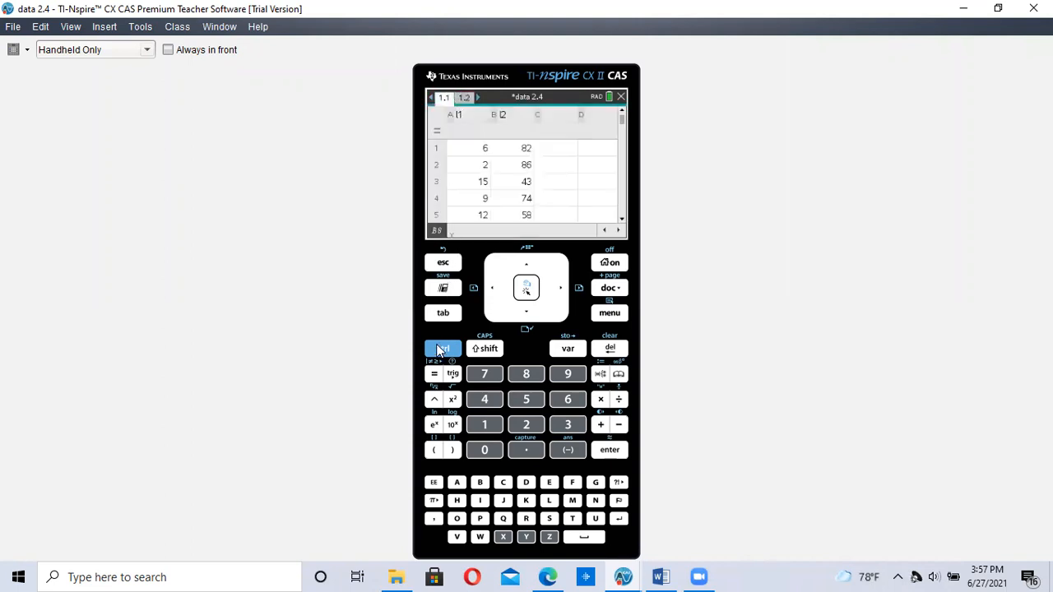
left_click(443, 349)
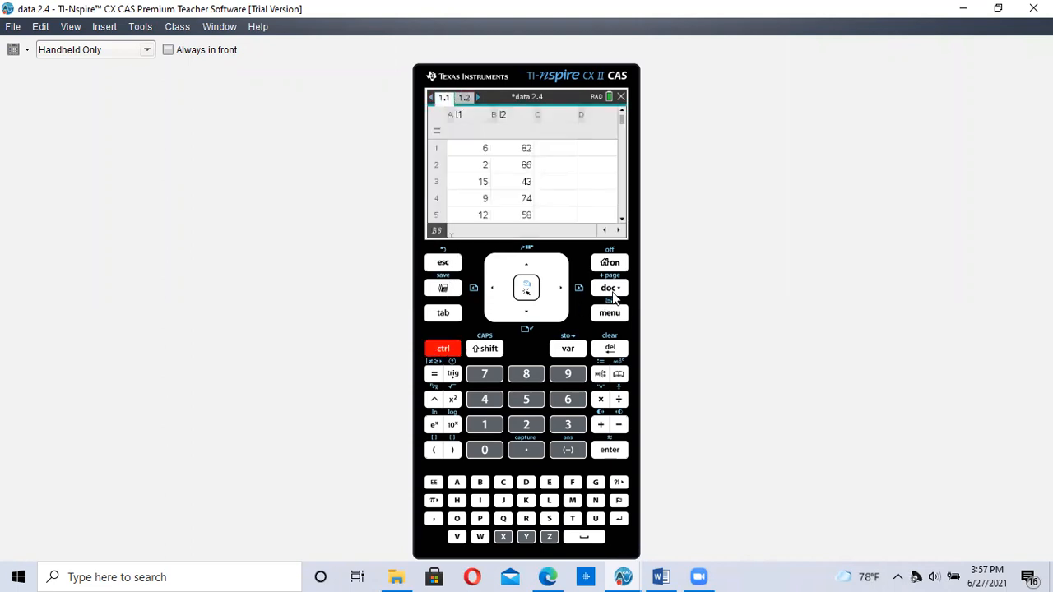
left_click(609, 286)
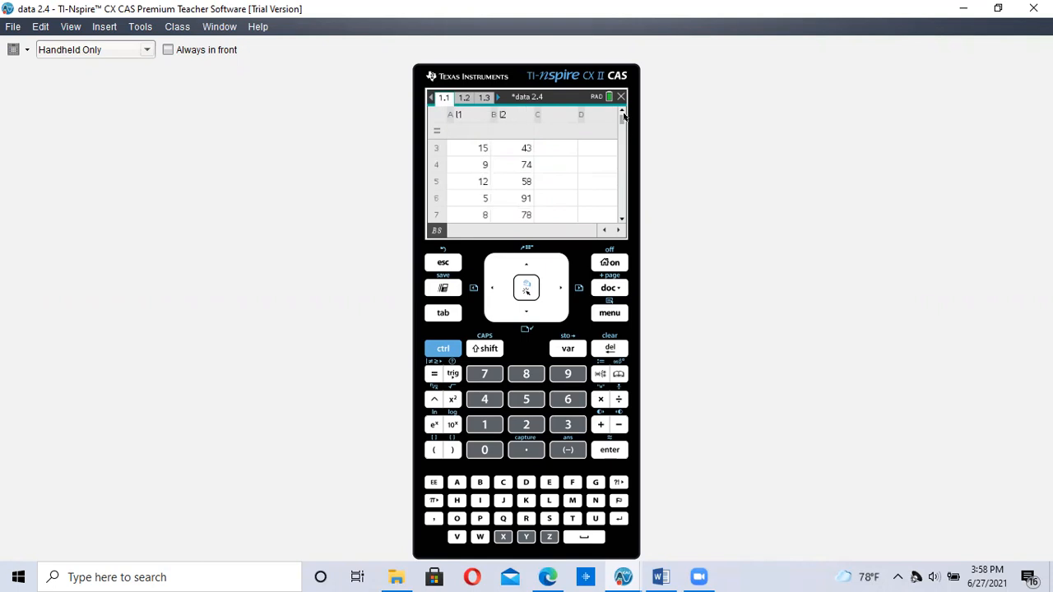
Switch to page 1.2 to view the scatter plot with all seven l1/l2 points
left_click(595, 115)
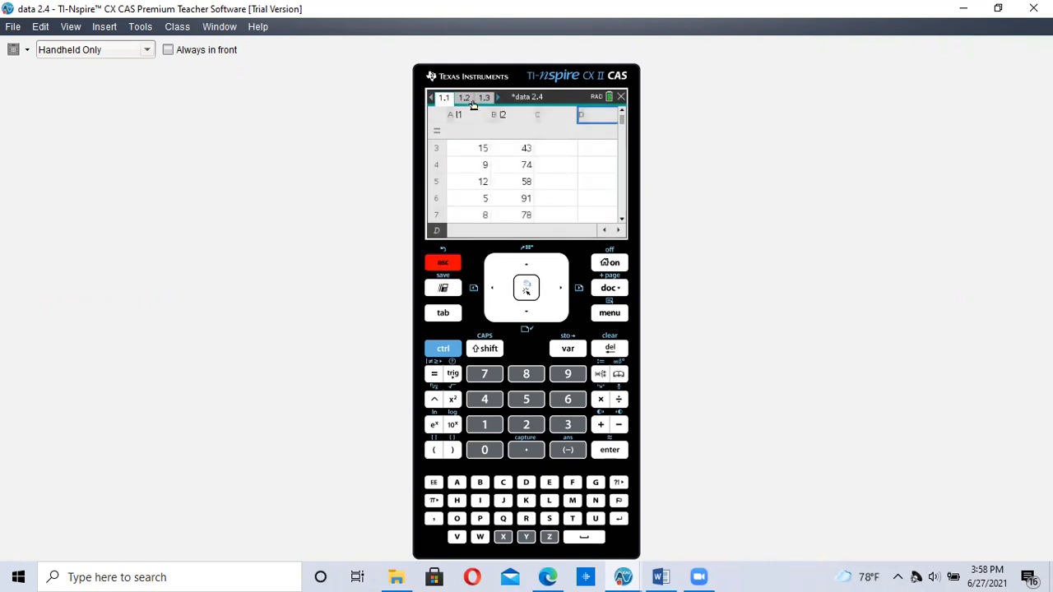
left_click(484, 97)
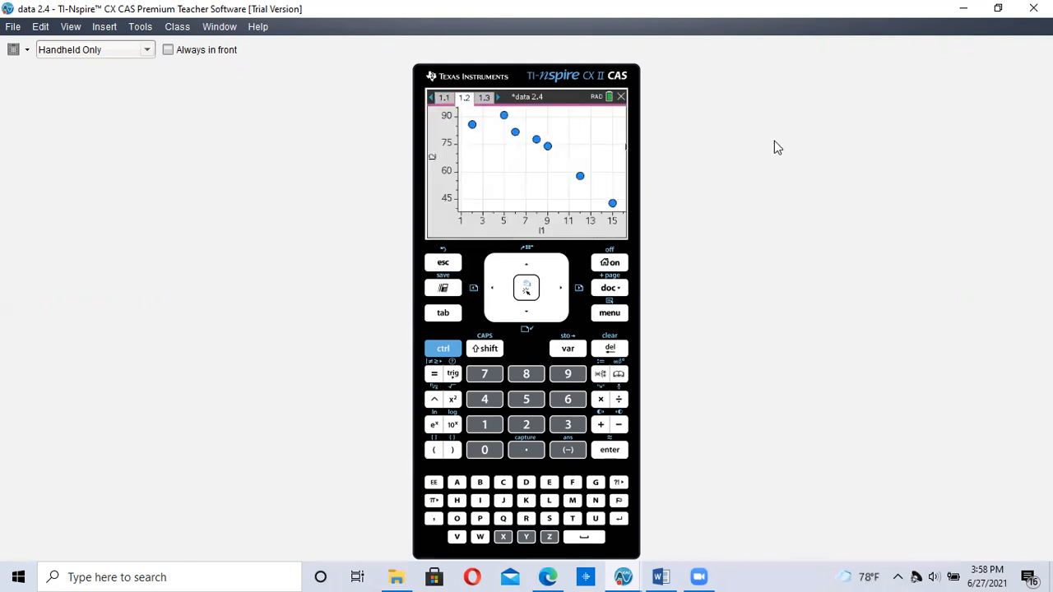
mouse_move(642, 142)
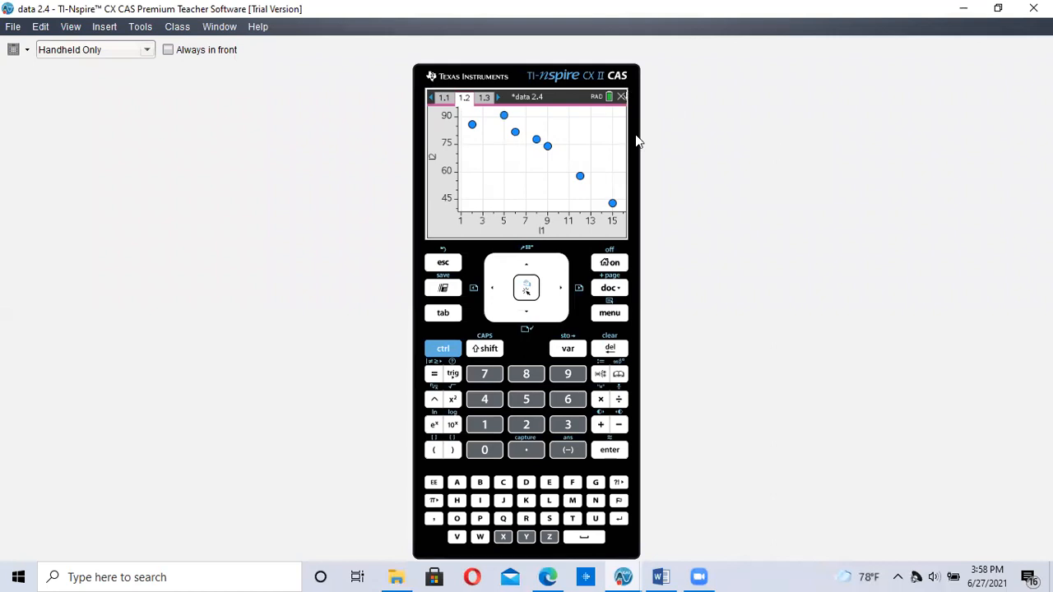